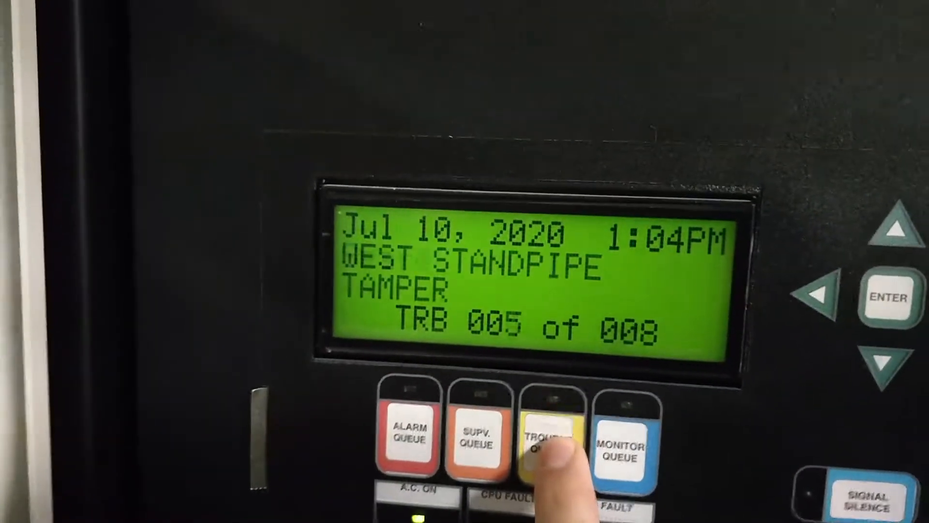
Sync the panel clock to the PC time, Jul 13, 2020 04:41 PM, and acknowledge the update.
left_click(554, 450)
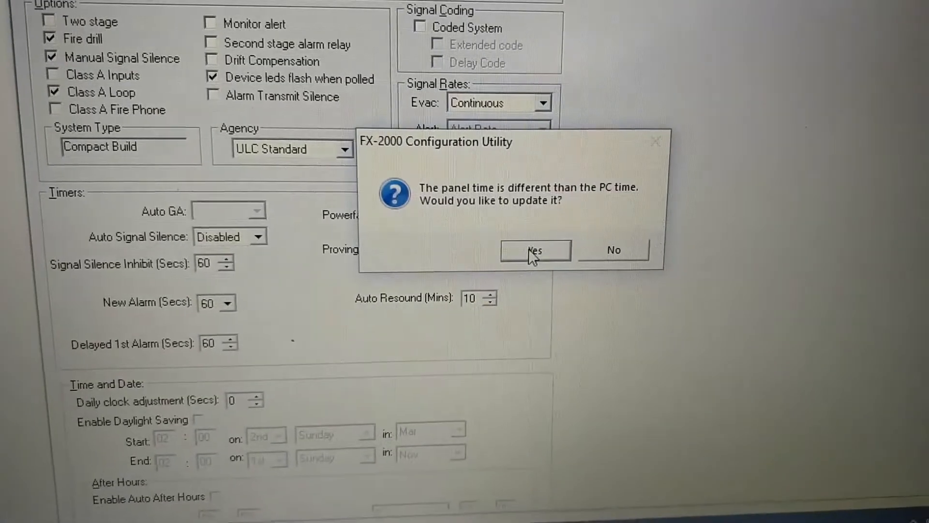
left_click(534, 250)
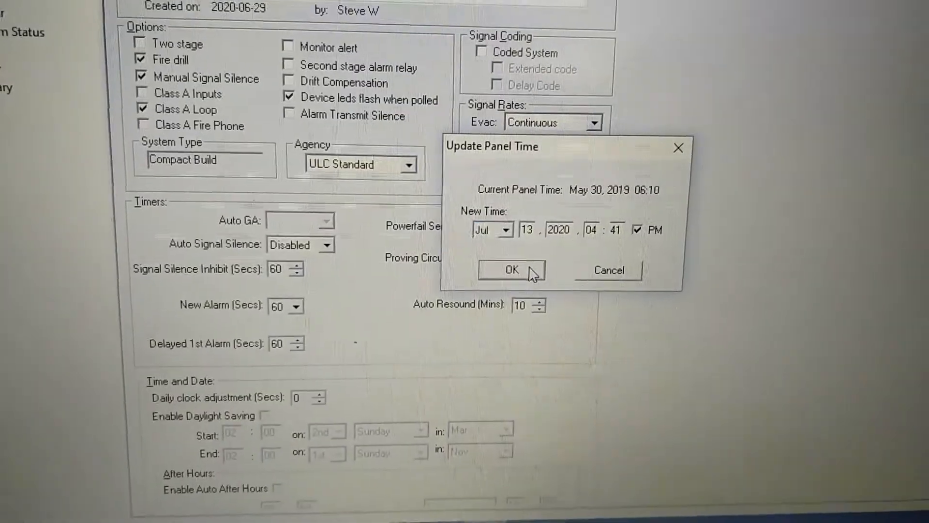
left_click(511, 270)
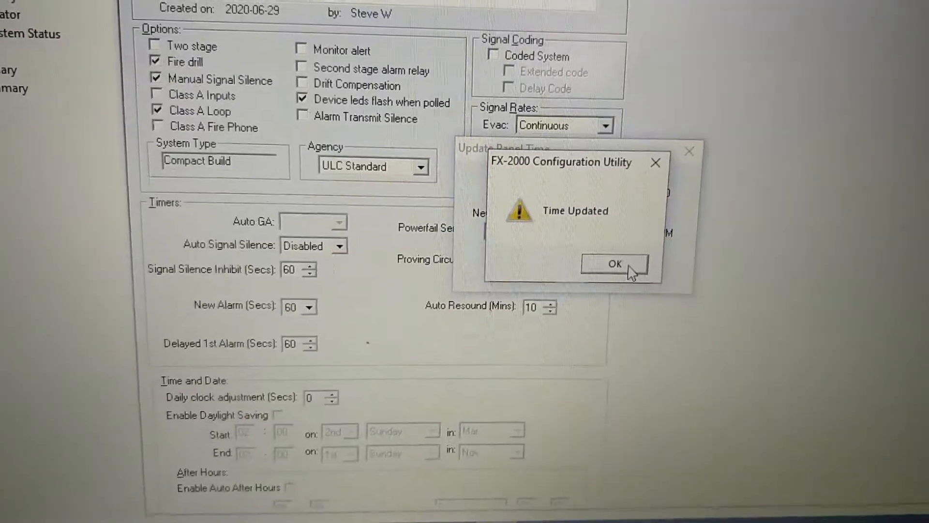
left_click(614, 264)
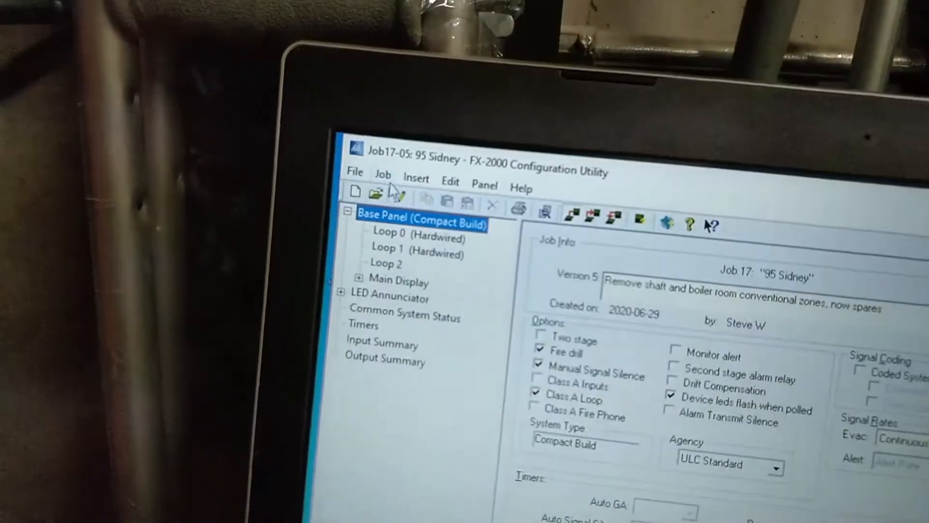
Start a new job version with the comment 'load configuration onto new motherboard'.
left_click(383, 175)
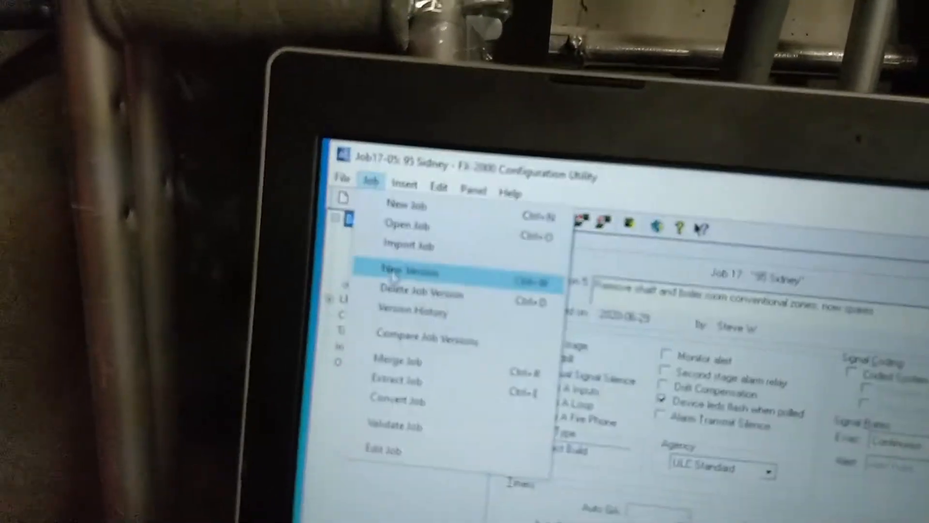
left_click(407, 271)
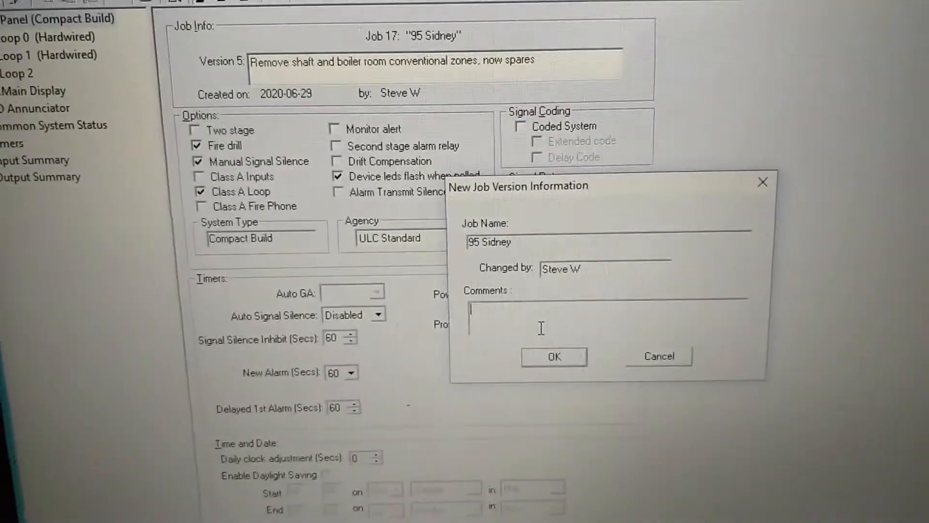
type("load configurati")
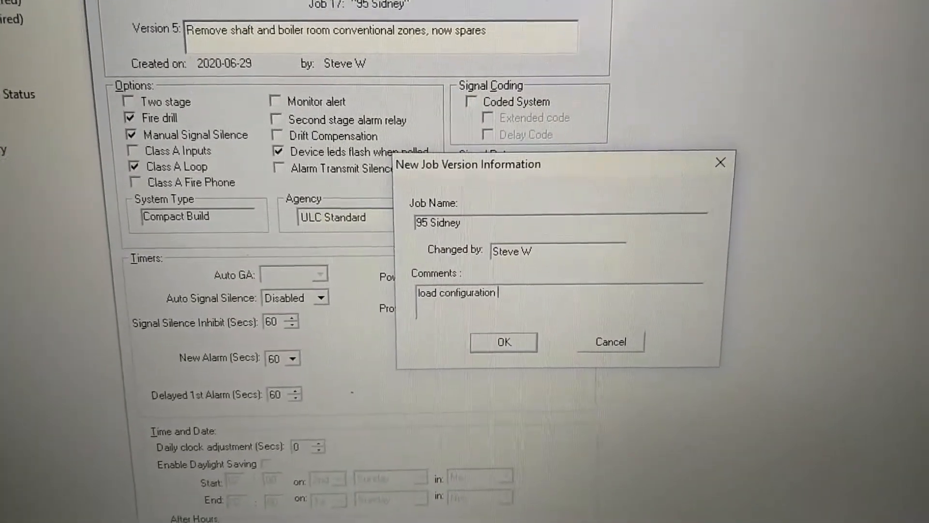
type("onto new motherboard")
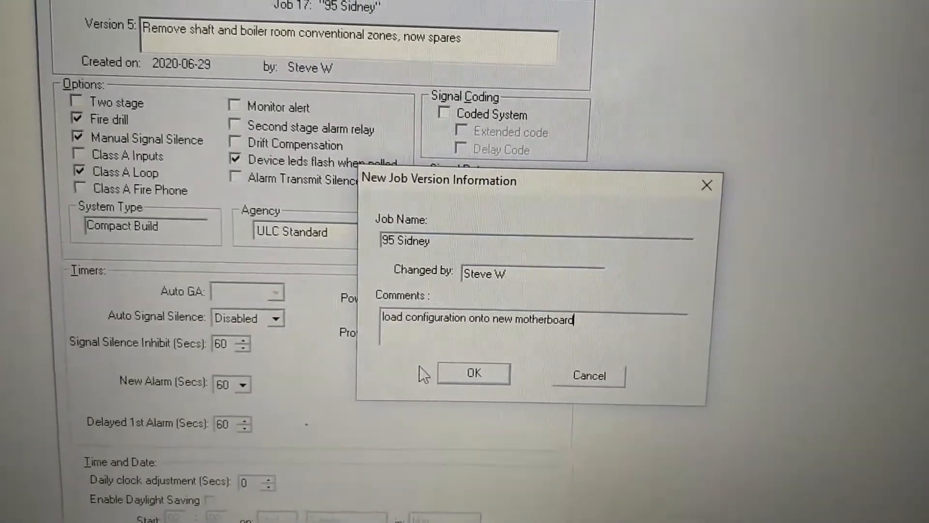
Create Version 6 of the 95 Sidney job and send it to the panel.
left_click(473, 373)
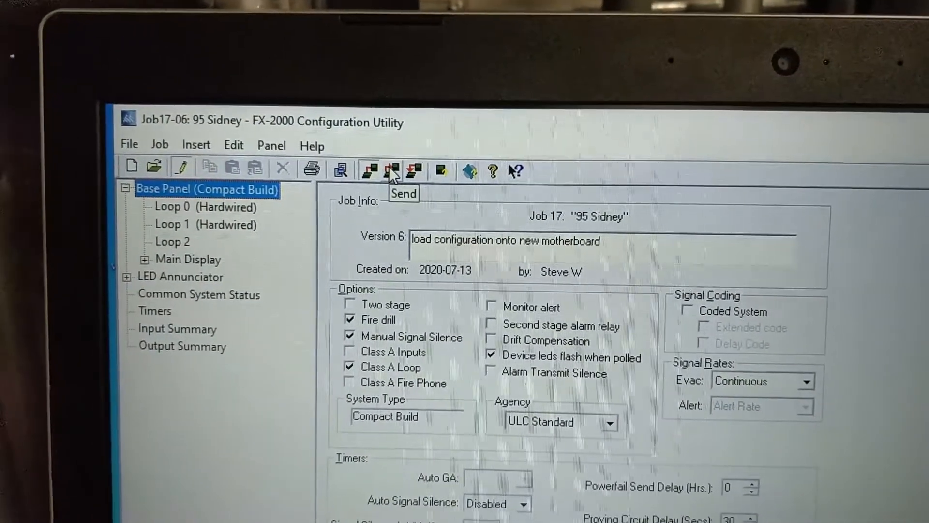
left_click(391, 171)
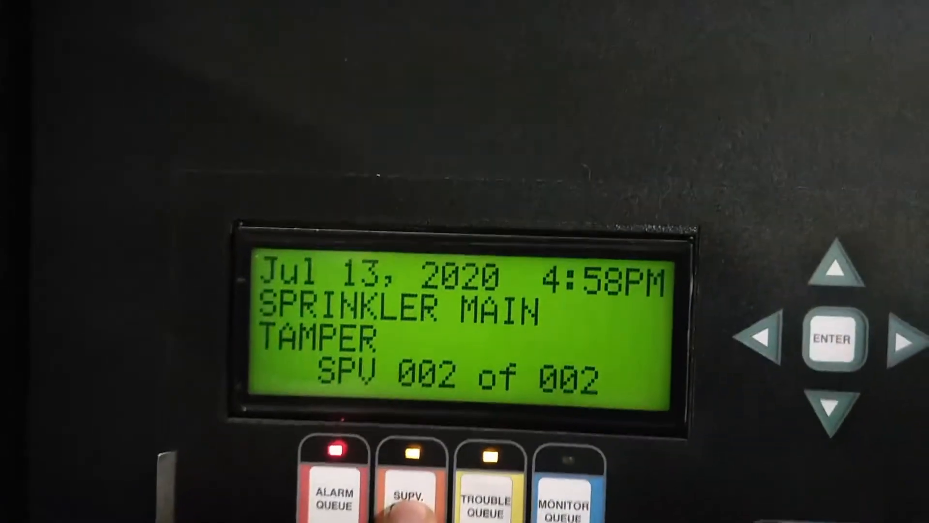
Step the supervisory queue to the standpipe tamper, event 1 of 2.
left_click(415, 468)
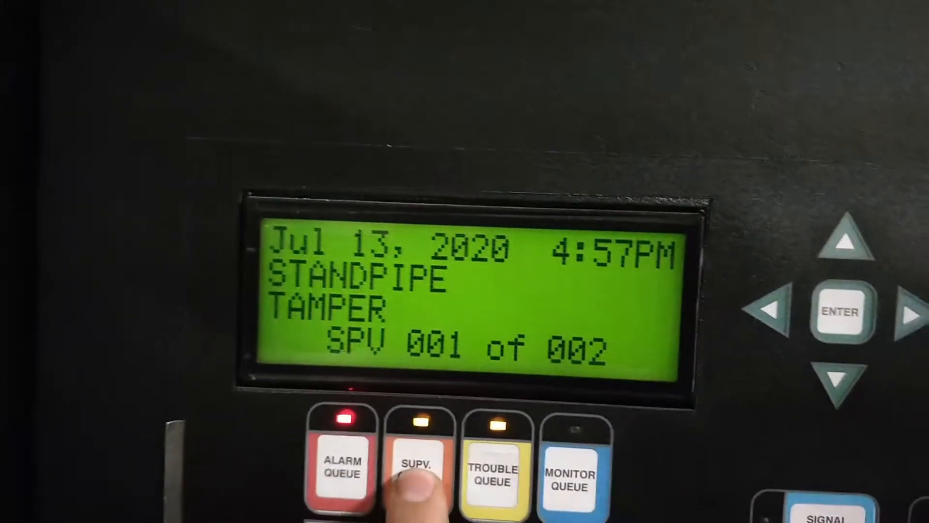